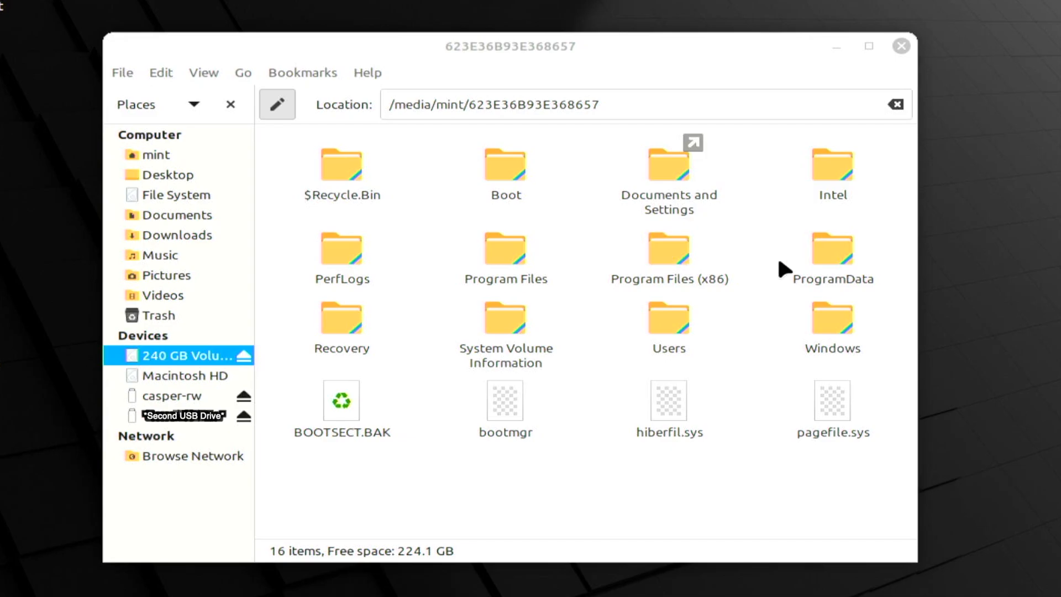
Navigate through Users and the user's folder to Downloads and select New Drivers
{"action": "double_click", "coordinate": [668, 317]}
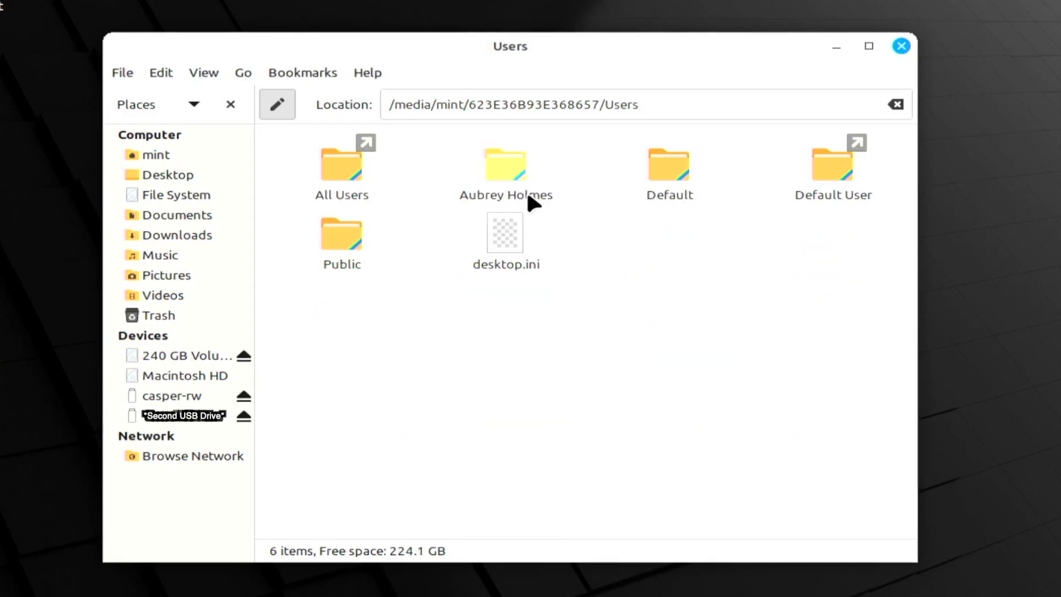
{"action": "double_click", "coordinate": [506, 163]}
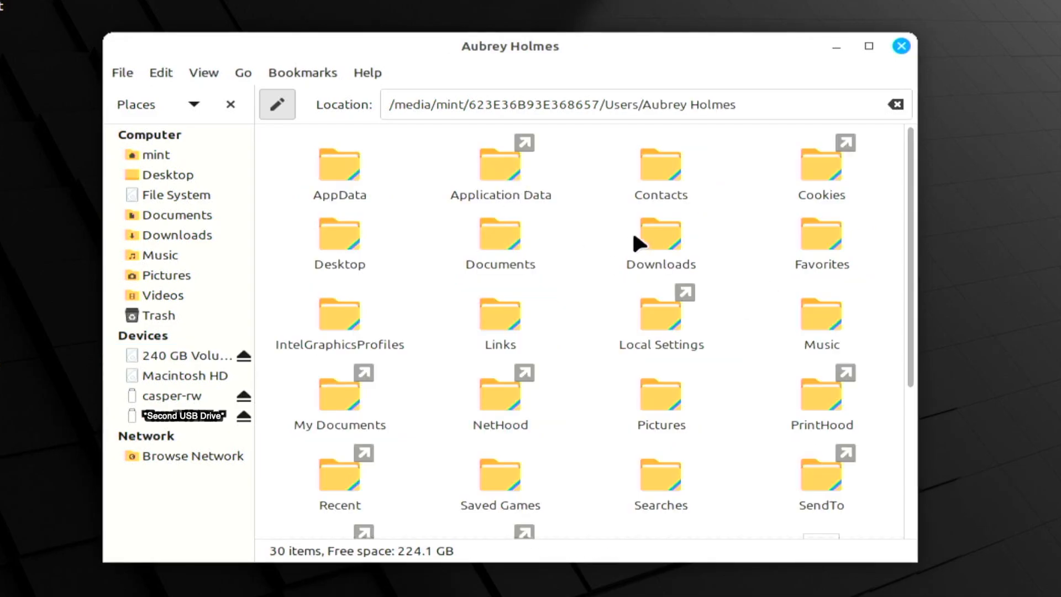
{"action": "double_click", "coordinate": [661, 235]}
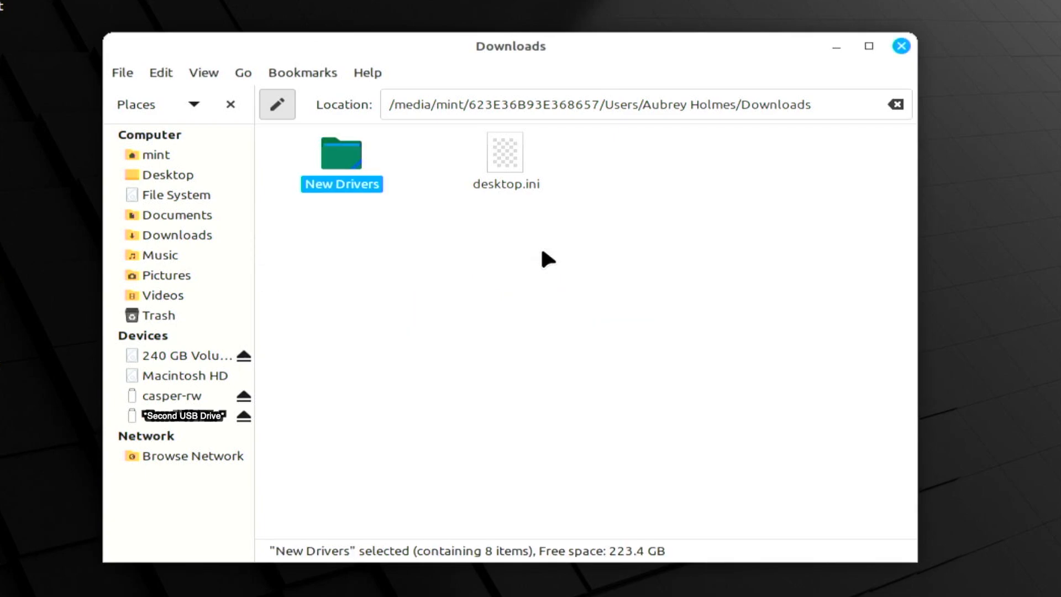
{"action": "left_click", "coordinate": [12, 585]}
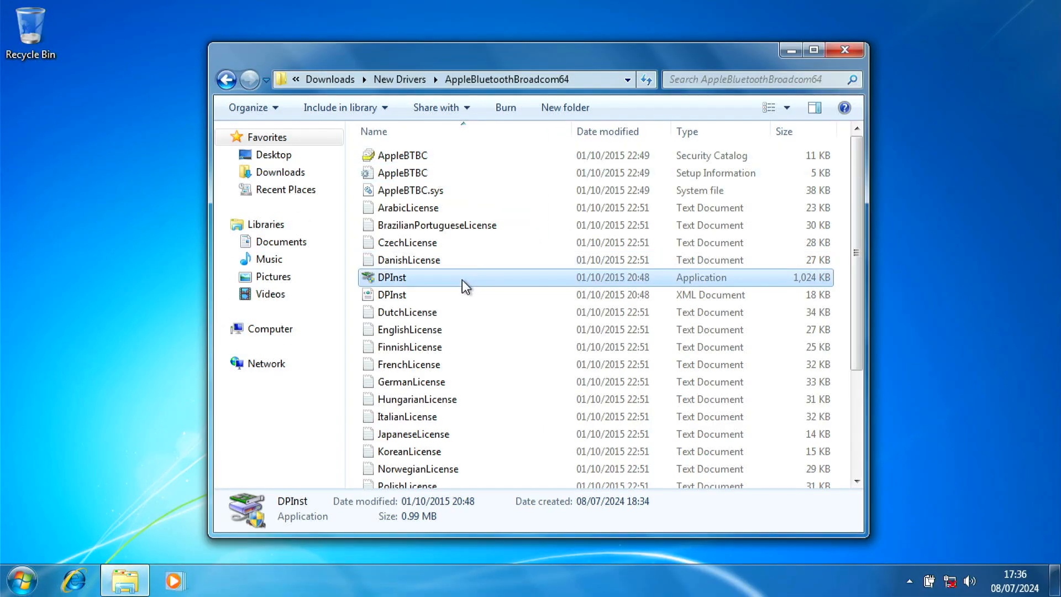
Run the first DPInst installer, accepting the licence and installing the unverified driver anyway
{"action": "double_click", "coordinate": [391, 277]}
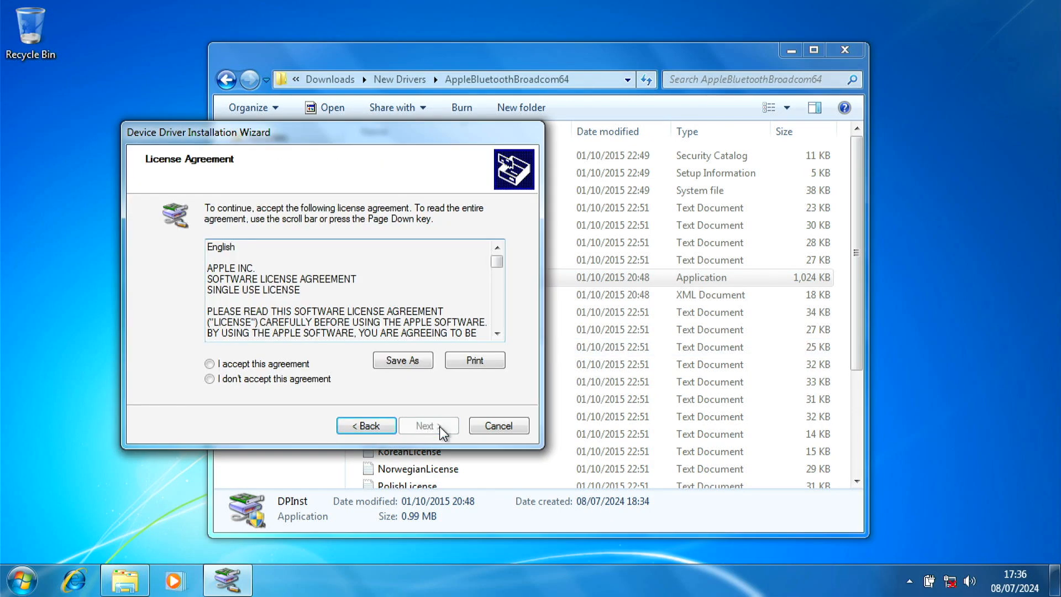
{"action": "left_click", "coordinate": [425, 425]}
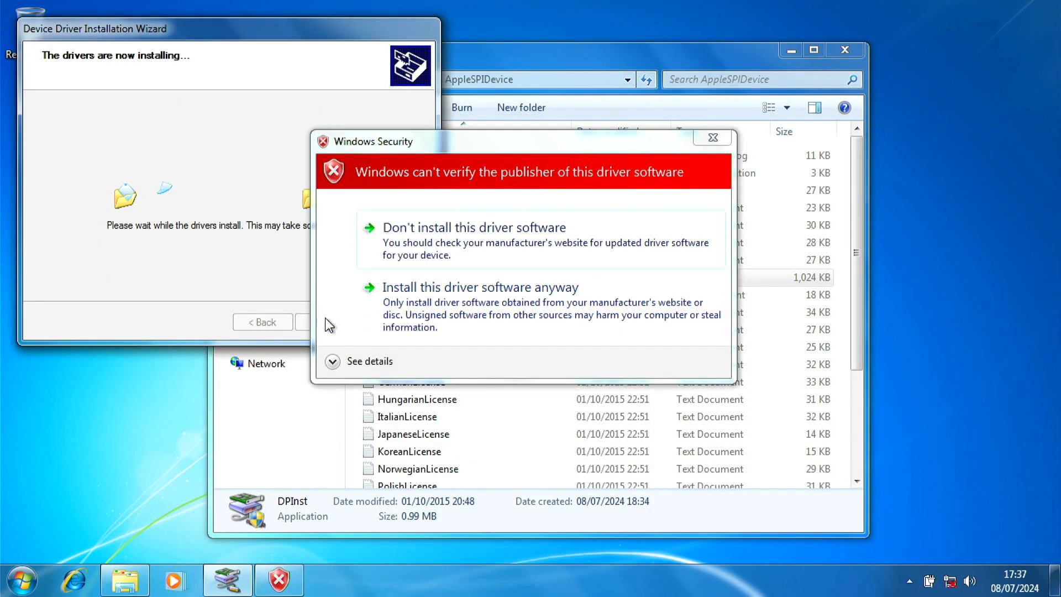
{"action": "left_click", "coordinate": [481, 287]}
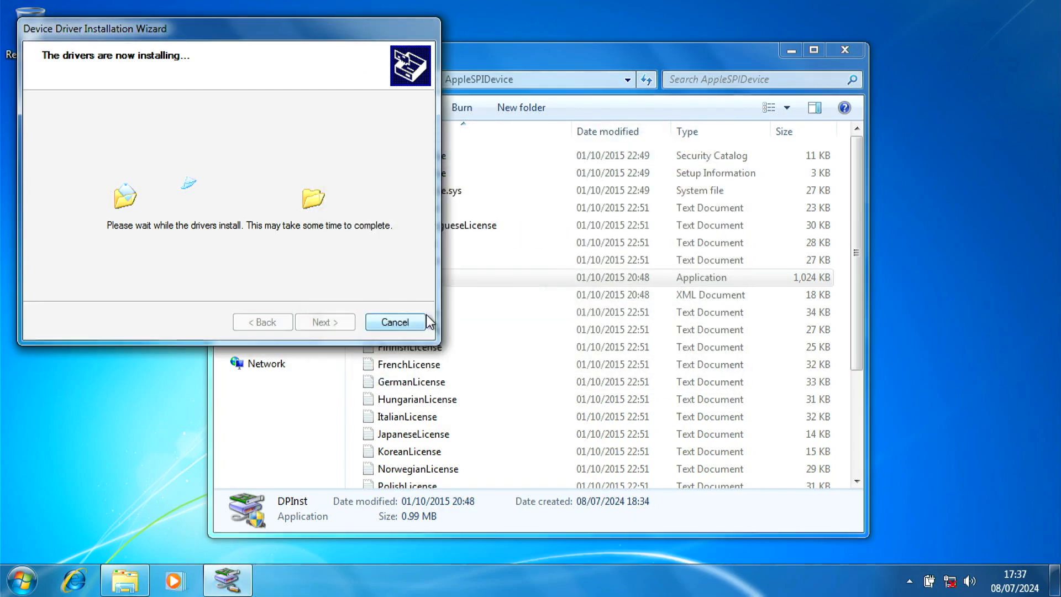
{"action": "mouse_move", "coordinate": [344, 323]}
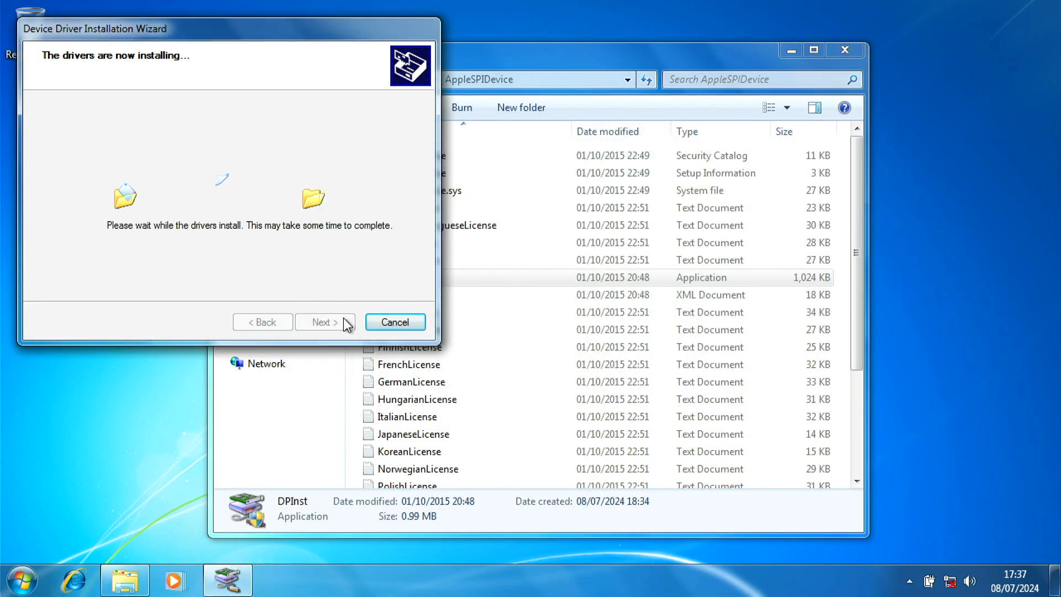
{"action": "left_click", "coordinate": [395, 321]}
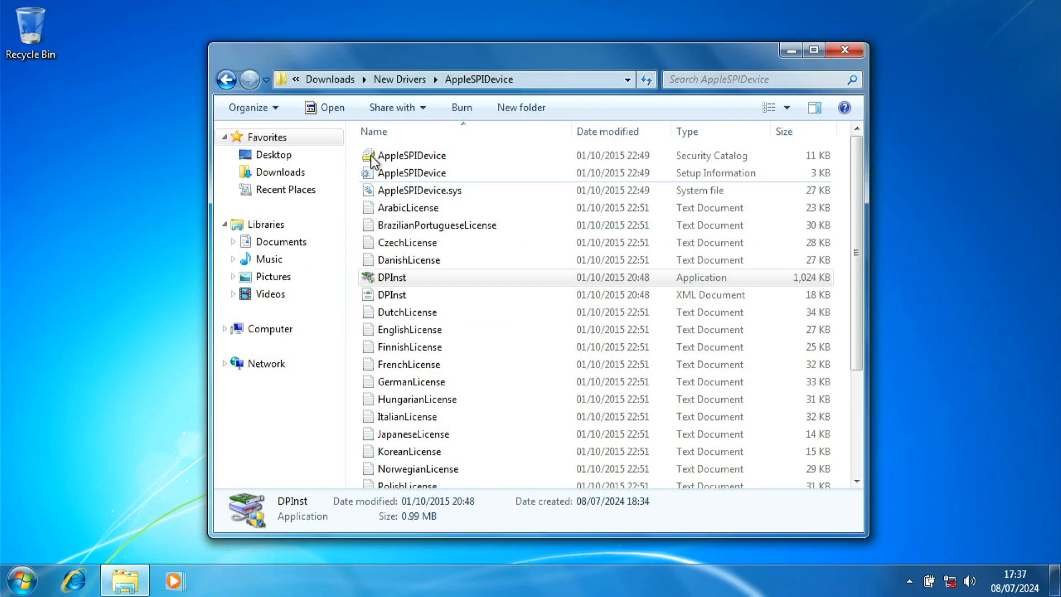
Launch the next folder's DPInst installer and continue past its licence agreement
{"action": "double_click", "coordinate": [391, 277]}
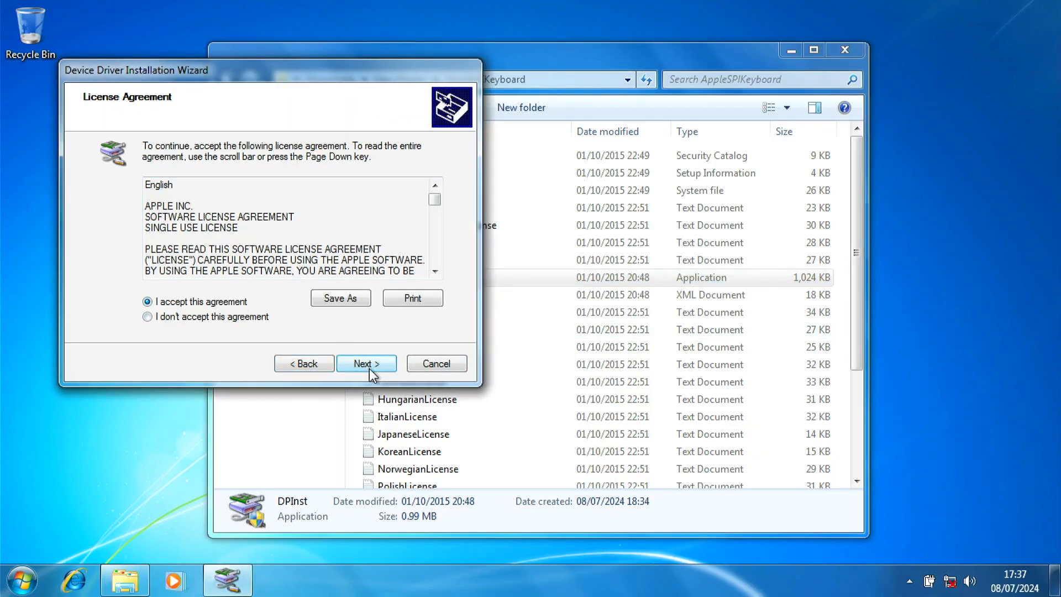
{"action": "left_click", "coordinate": [366, 364]}
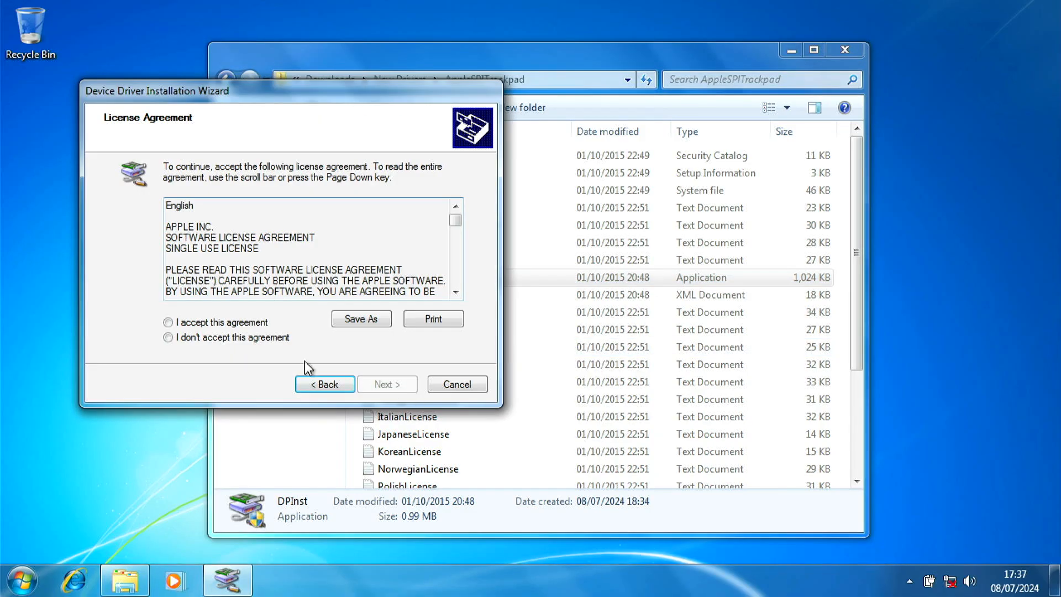